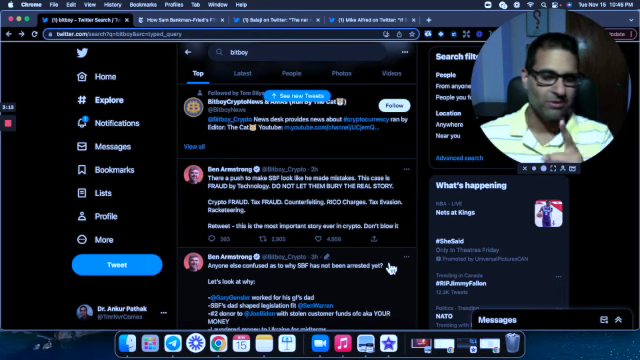
# Scroll the ftx search results to read the quoted SBF tweet on FTX's liquidity crunch and restart.
pyautogui.scroll(-3)
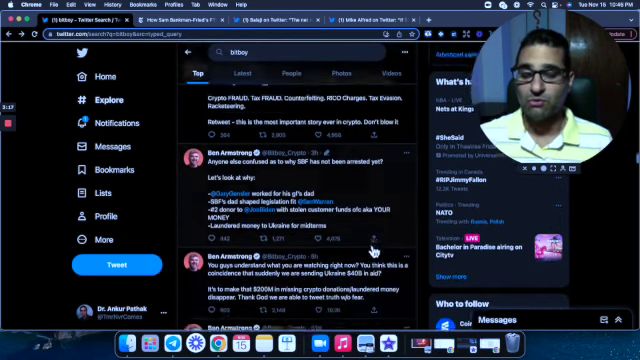
pyautogui.scroll(-3)
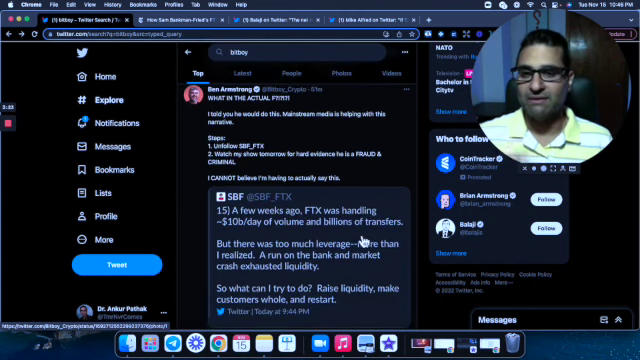
pyautogui.scroll(3)
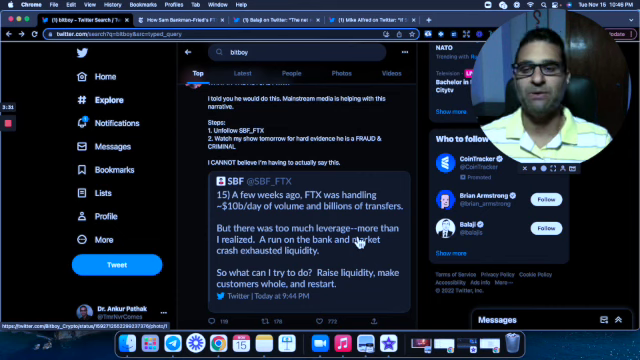
pyautogui.scroll(-3)
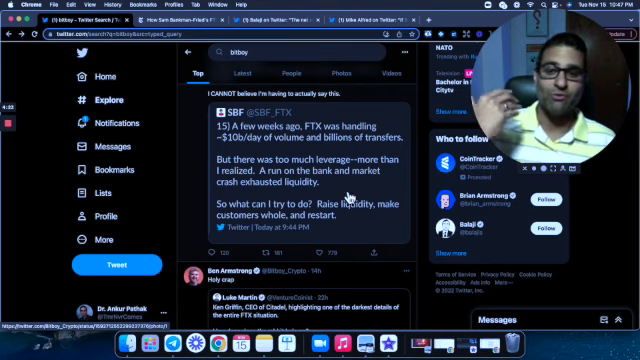
pyautogui.scroll(3)
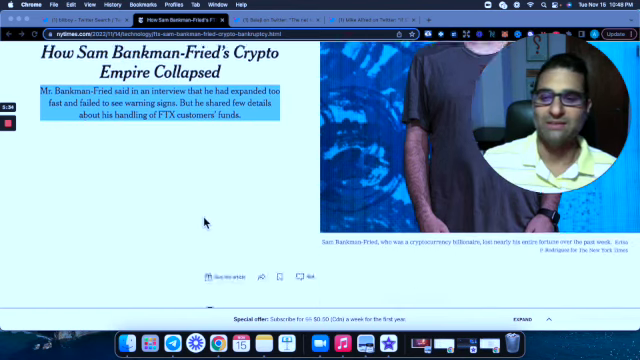
# Scroll the Bankman-Fried article down into its body text on FTX customer funds and Alameda.
pyautogui.scroll(-3)
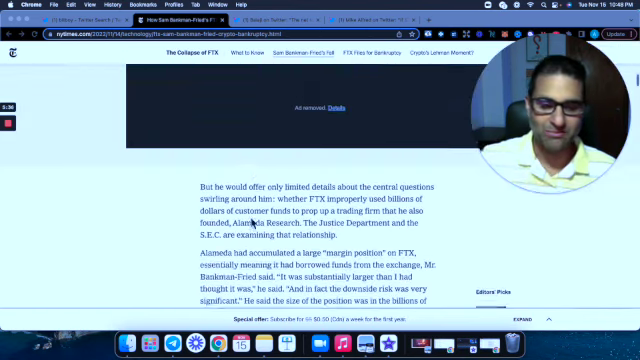
# Scroll to the blue and pink highlighted paragraphs quoting Bankman-Fried on FTX's failure.
pyautogui.scroll(-3)
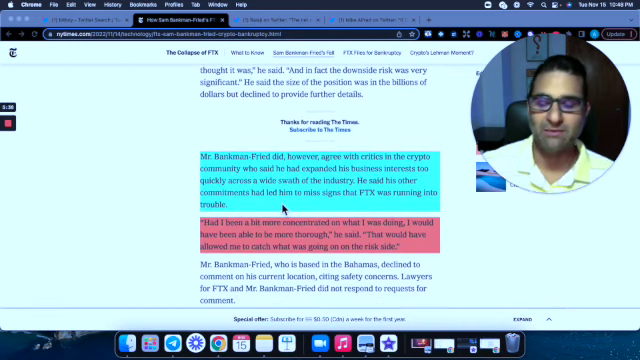
pyautogui.scroll(-3)
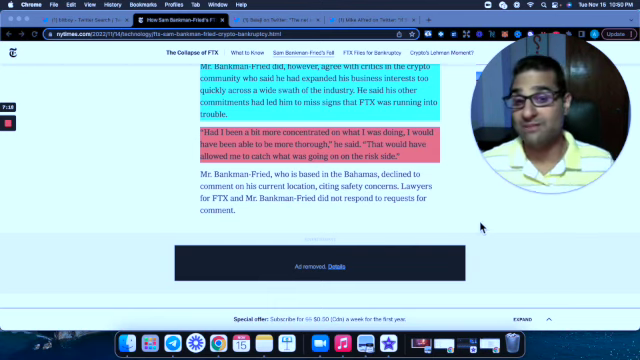
pyautogui.scroll(3)
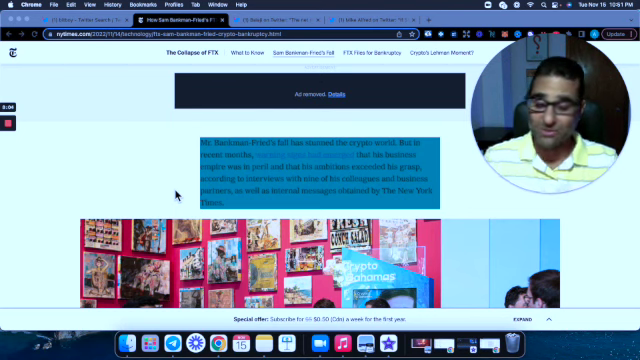
# Scroll past the blue highlighted paragraph to the photo of FTX staff in the office lounge.
pyautogui.scroll(-3)
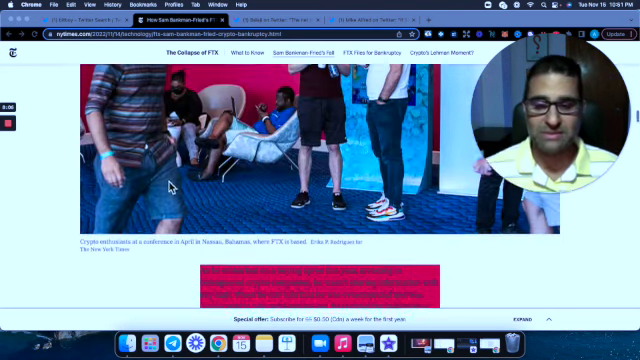
# Scroll past the photo caption to the pink paragraph and the Bahamas lifestyle paragraph.
pyautogui.scroll(-3)
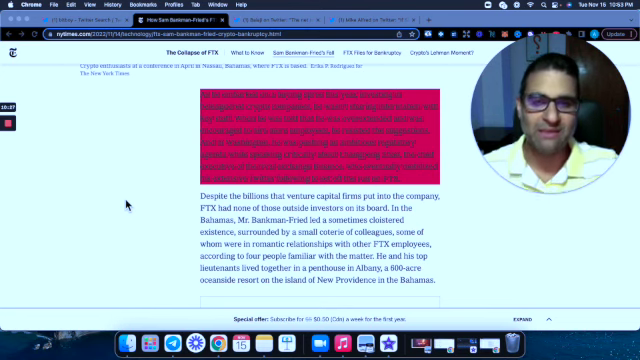
# Scroll to the paragraphs on FTX and Alameda's close ties and Caroline Ellison's role.
pyautogui.scroll(-3)
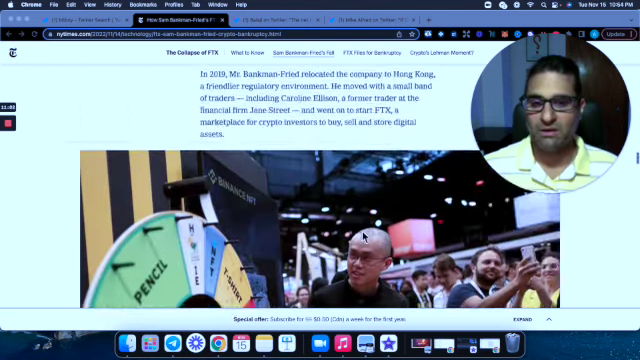
pyautogui.scroll(-3)
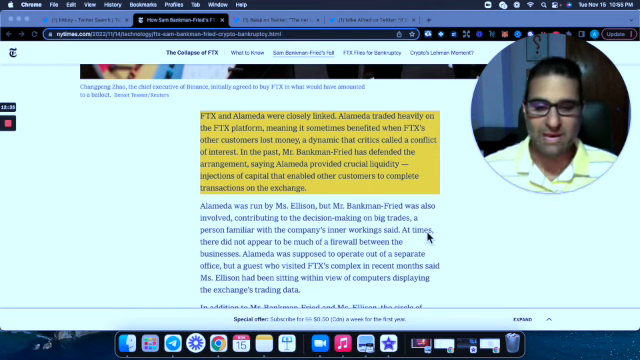
# Scroll to the green effective-altruism paragraph and the pink philanthropic and political spending paragraph.
pyautogui.scroll(-3)
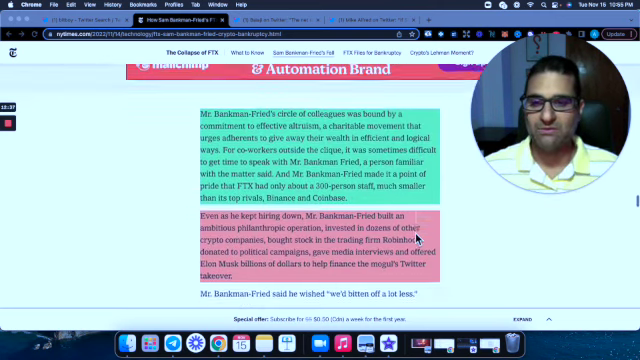
pyautogui.scroll(-3)
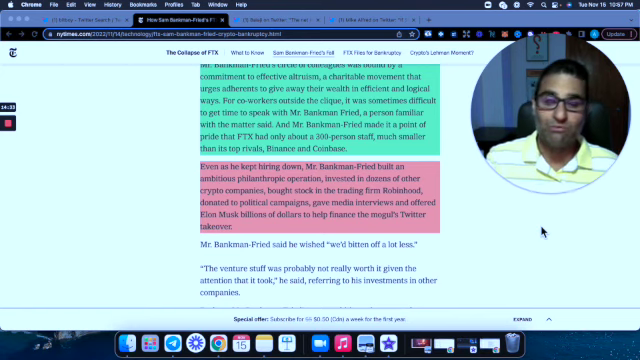
pyautogui.scroll(-3)
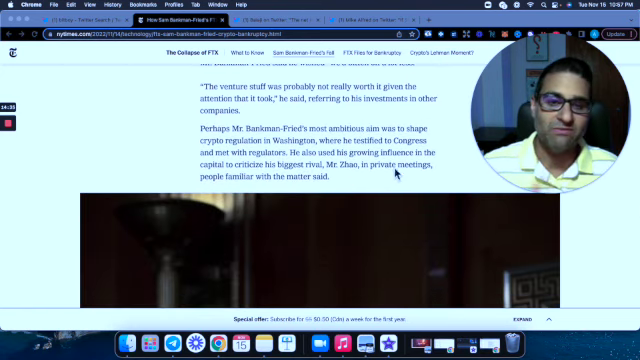
pyautogui.scroll(-3)
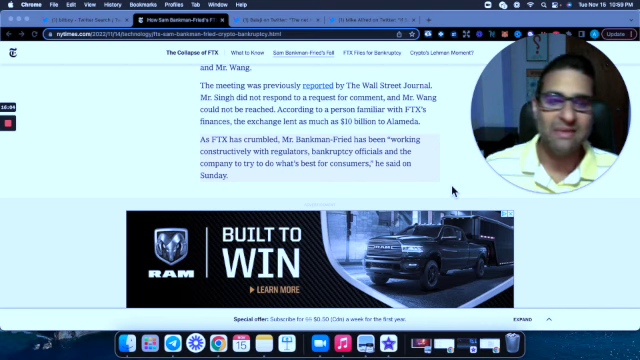
pyautogui.scroll(-3)
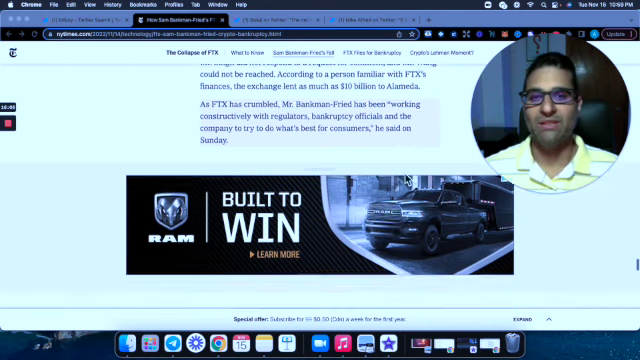
# Scroll past the ad to the interview paragraph and the ending on his cryptic tweets and 'I'm improvising'.
pyautogui.scroll(-3)
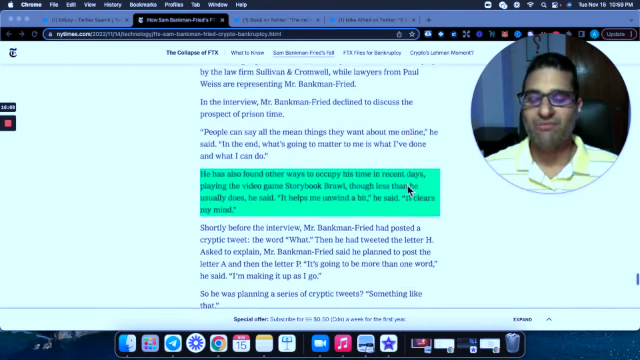
pyautogui.scroll(-3)
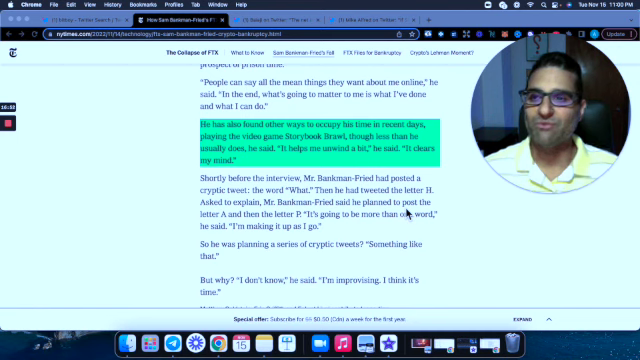
pyautogui.scroll(-3)
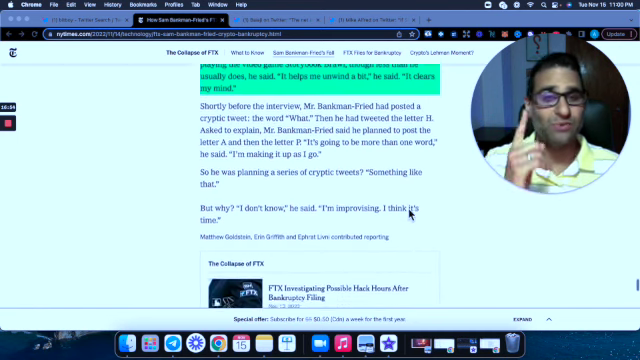
# Scroll back up slightly to finish the article before returning to the Twitter FTX thread.
pyautogui.scroll(3)
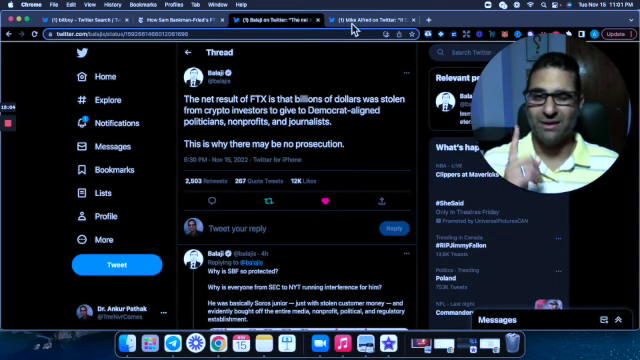
# Switch to the Twitter tab with the tweet predicting SBF would incriminate Tether, Bitfinex and Binance.
pyautogui.click(376, 20)
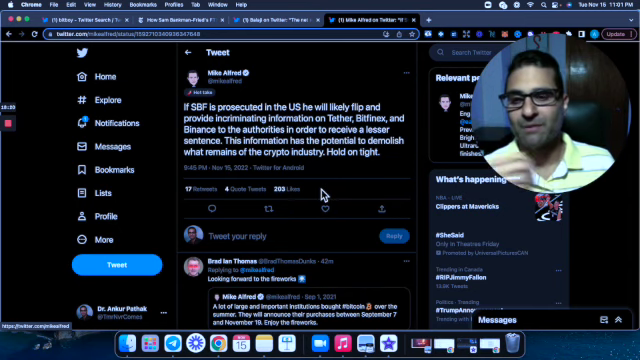
pyautogui.moveTo(322, 192)
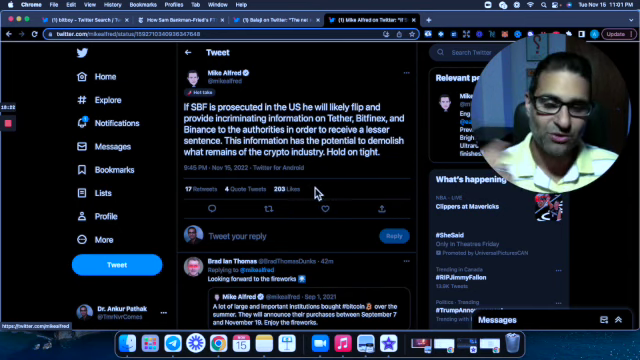